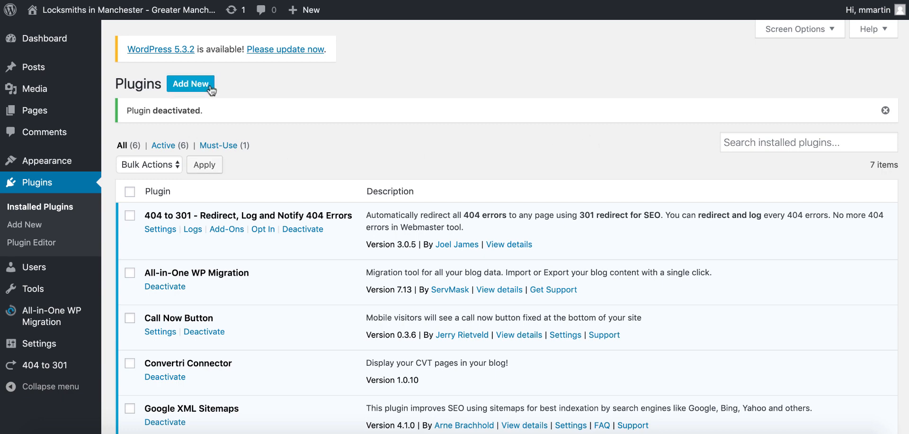
mouse_move(28, 66)
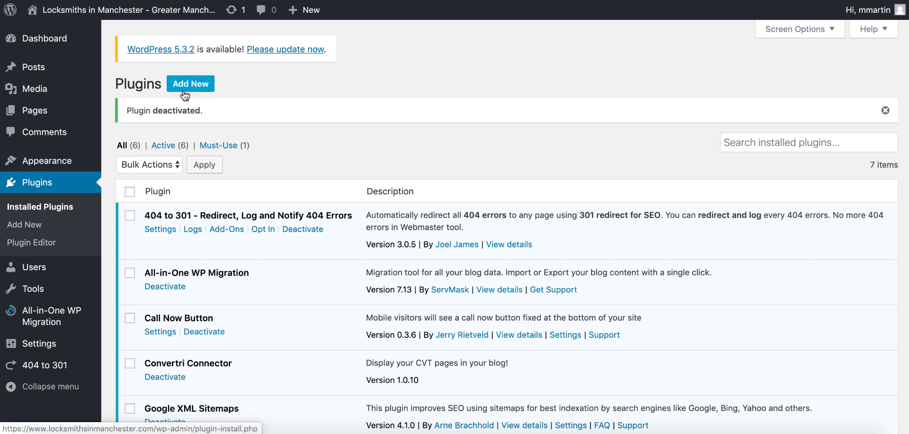
Go to the Add Plugins page from the Plugins screen.
left_click(189, 83)
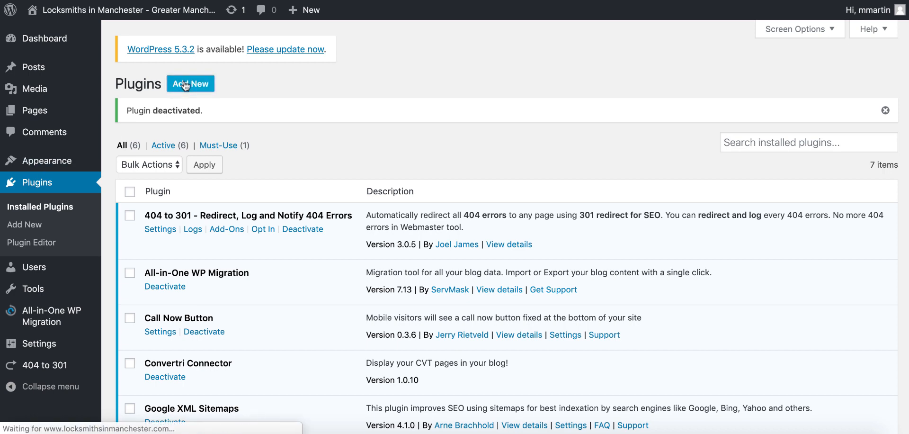
left_click(190, 84)
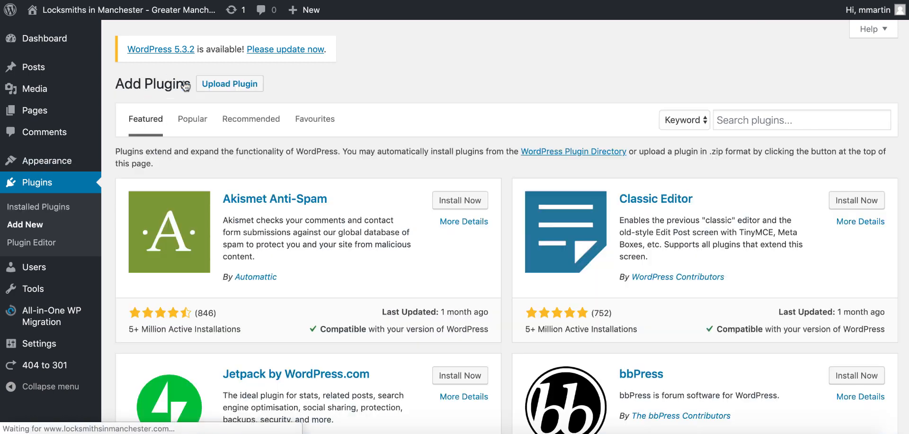
Choose wpschema-1.0.zip from the WPShemaPlugin folder in the plugin upload form.
left_click(229, 84)
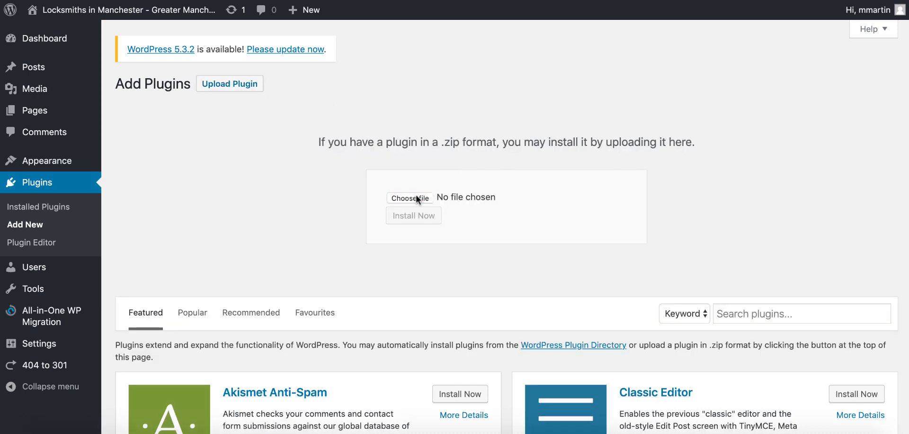
left_click(409, 198)
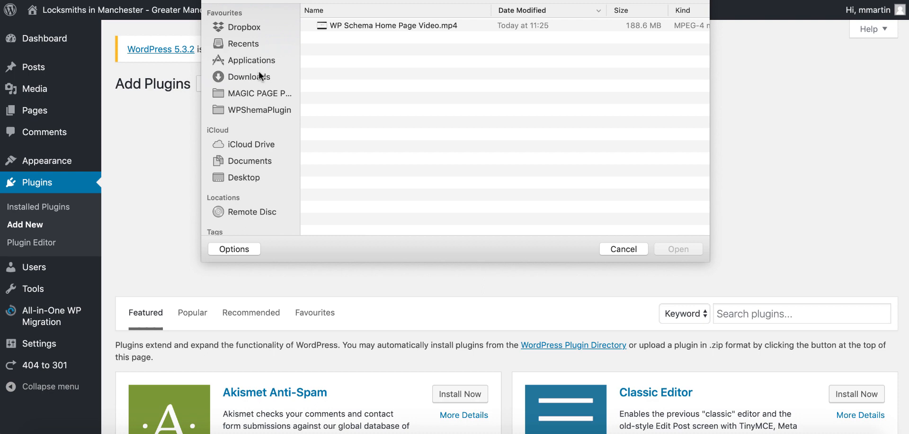
left_click(257, 109)
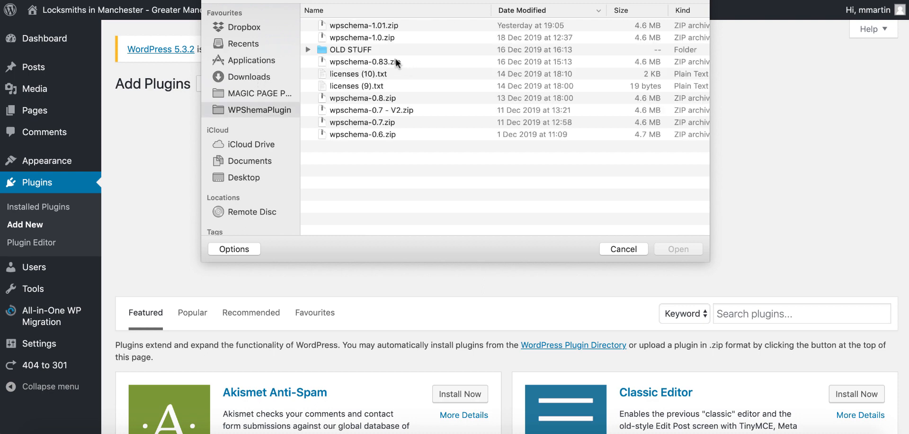
mouse_move(362, 40)
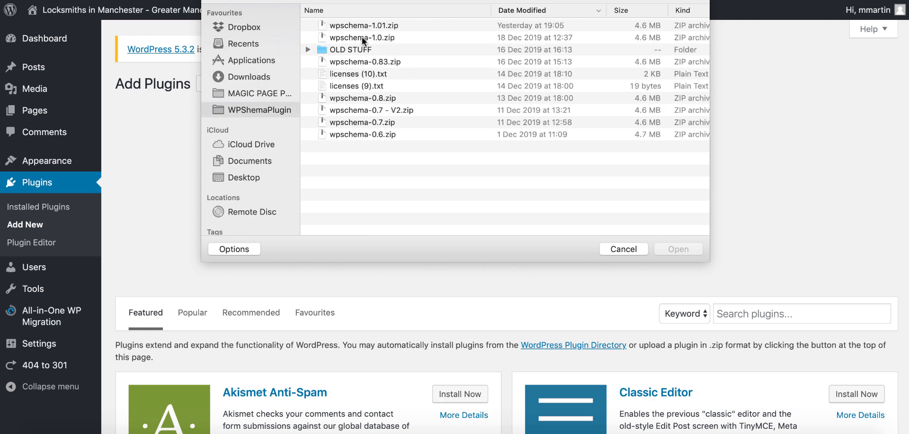
left_click(623, 248)
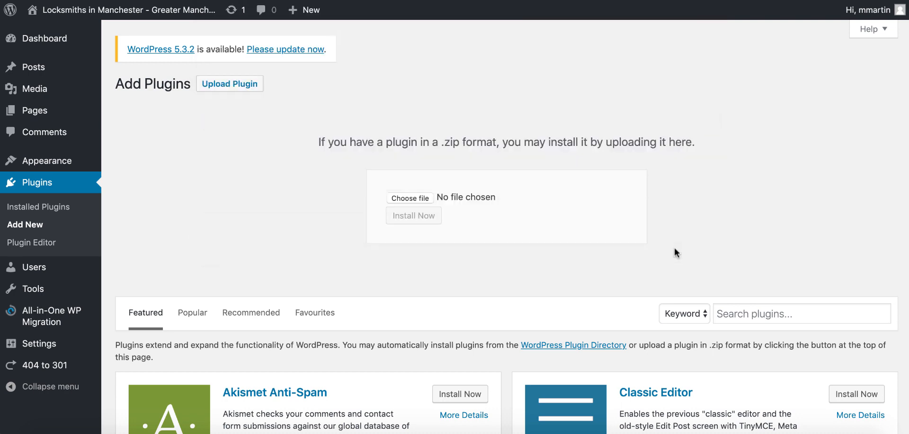
left_click(409, 198)
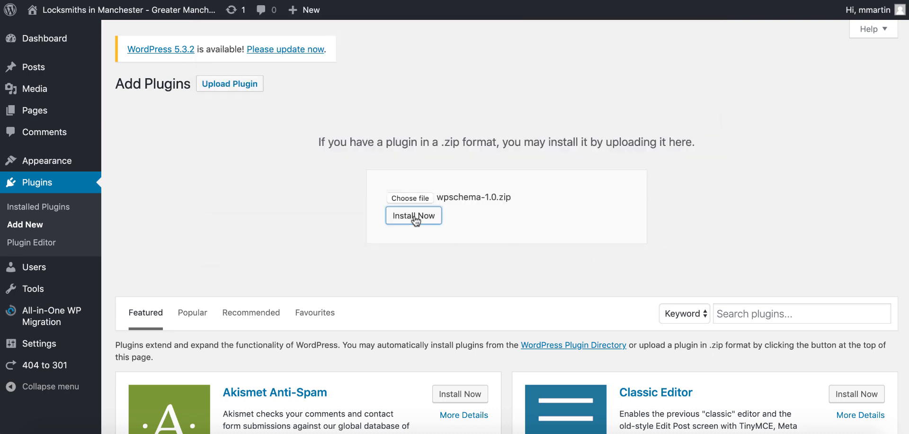
Install wpschema-1.0.zip and activate the WP Schema plugin.
left_click(414, 215)
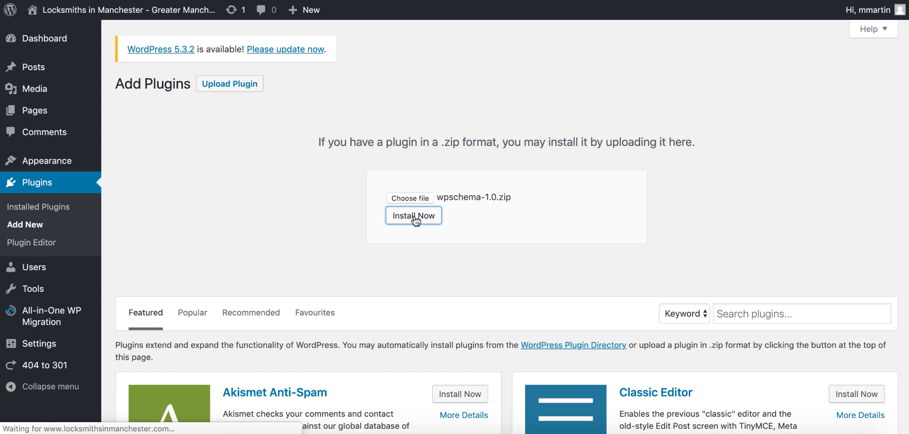
left_click(414, 215)
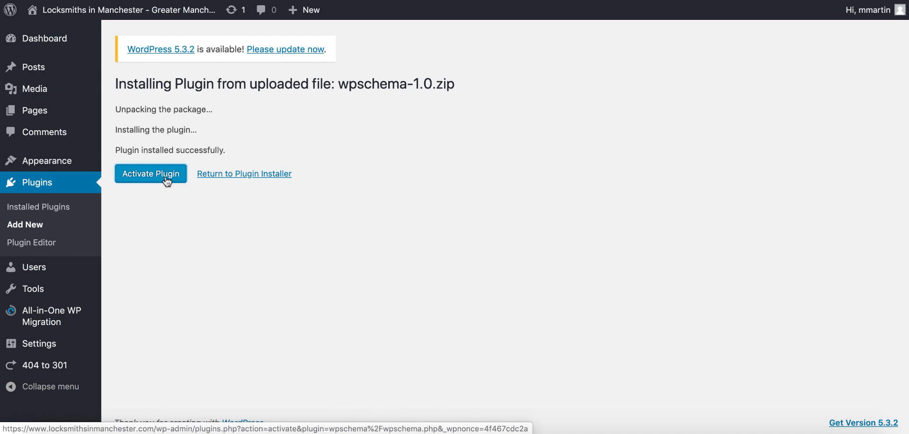
left_click(150, 173)
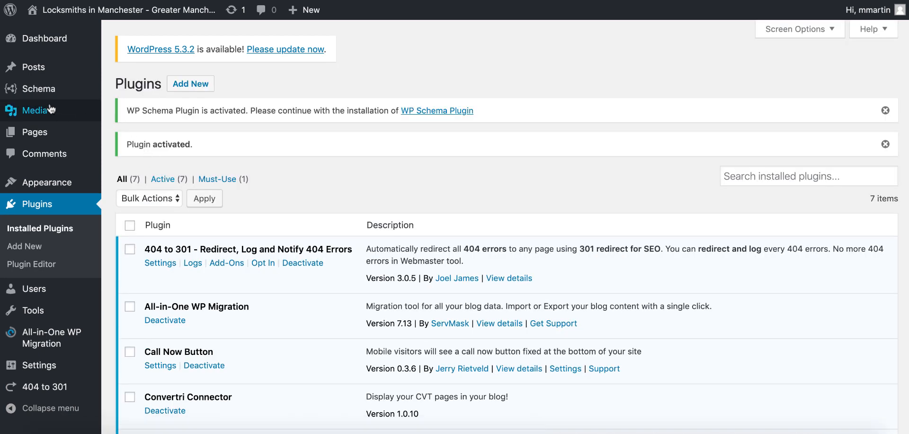
mouse_move(39, 89)
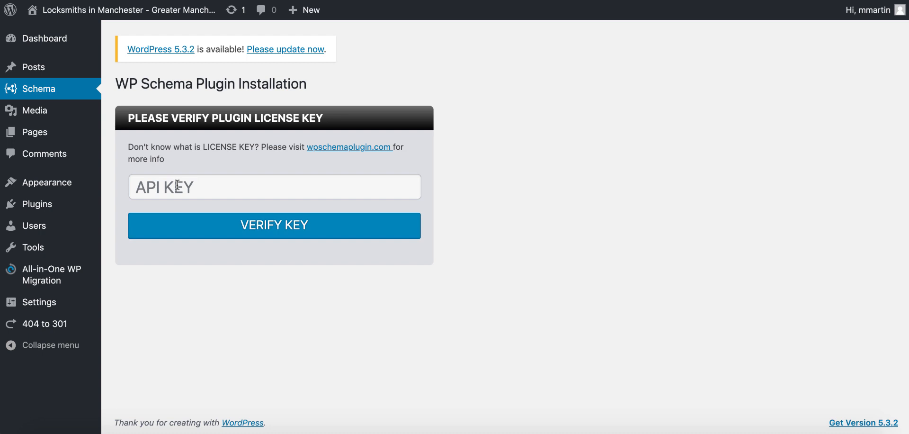
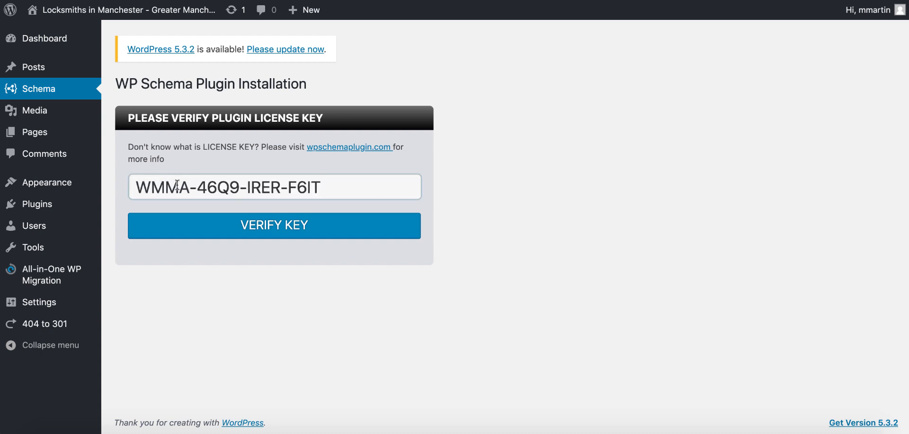
left_click(274, 225)
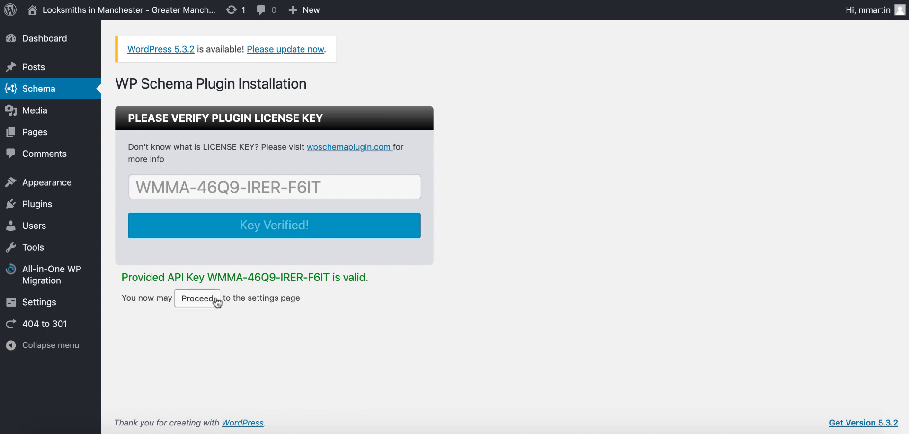
left_click(197, 298)
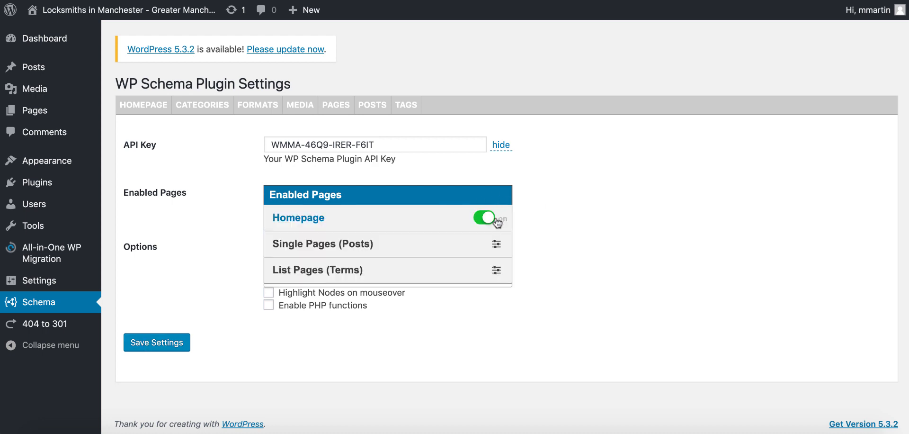
Keep Homepage schema enabled and turn on schema for Pages.
left_click(486, 218)
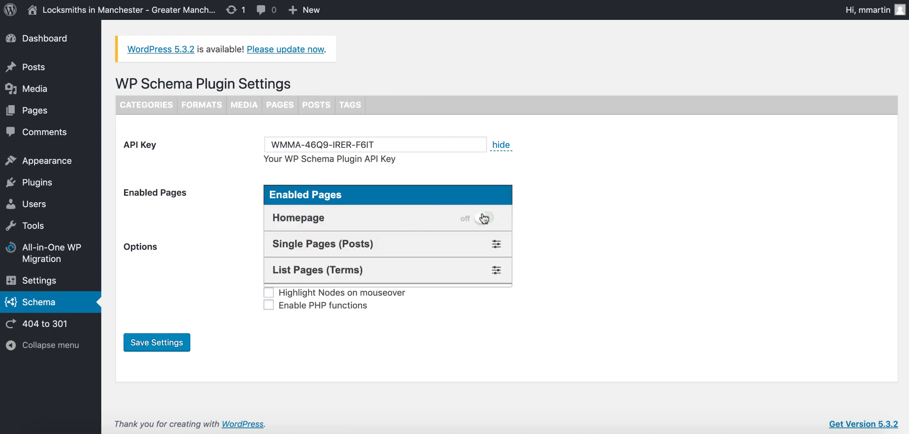
left_click(482, 217)
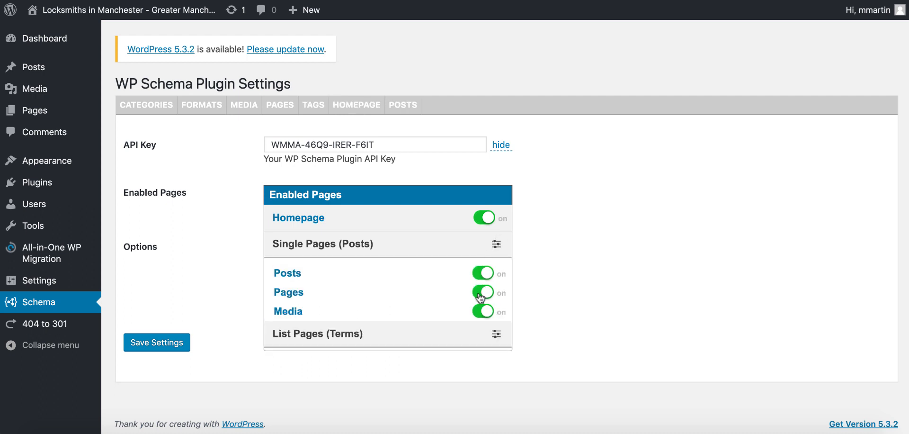
left_click(482, 311)
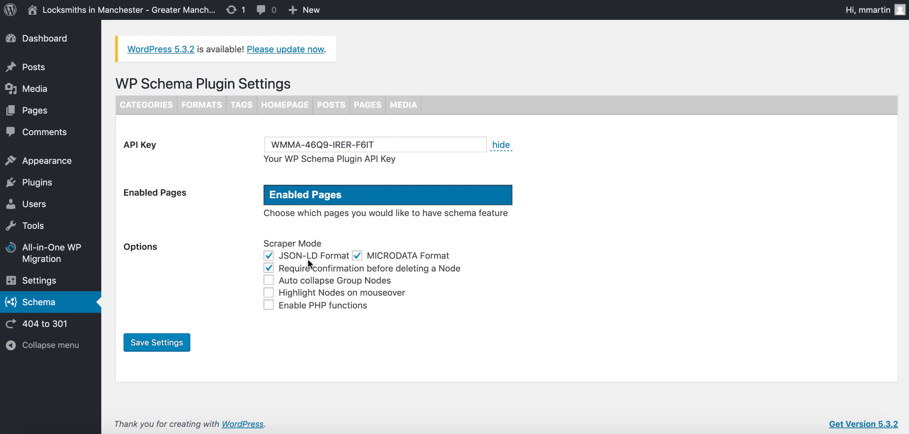
mouse_move(468, 272)
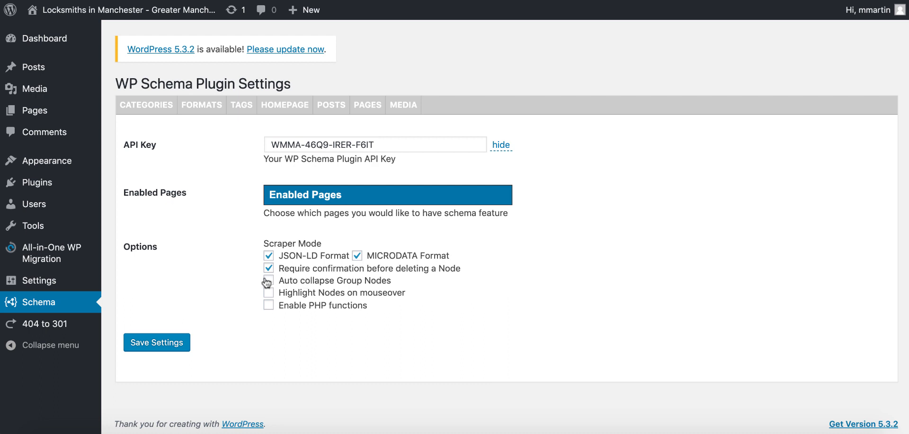
Tick the Auto collapse Group Nodes checkbox under Options.
left_click(269, 280)
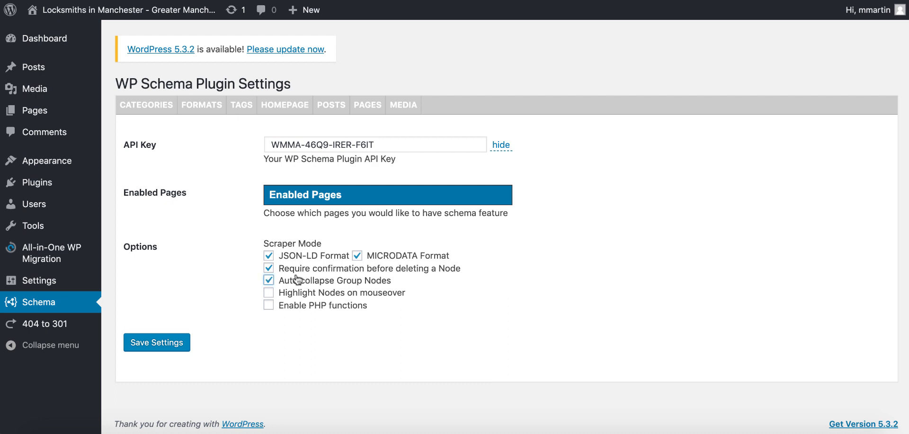